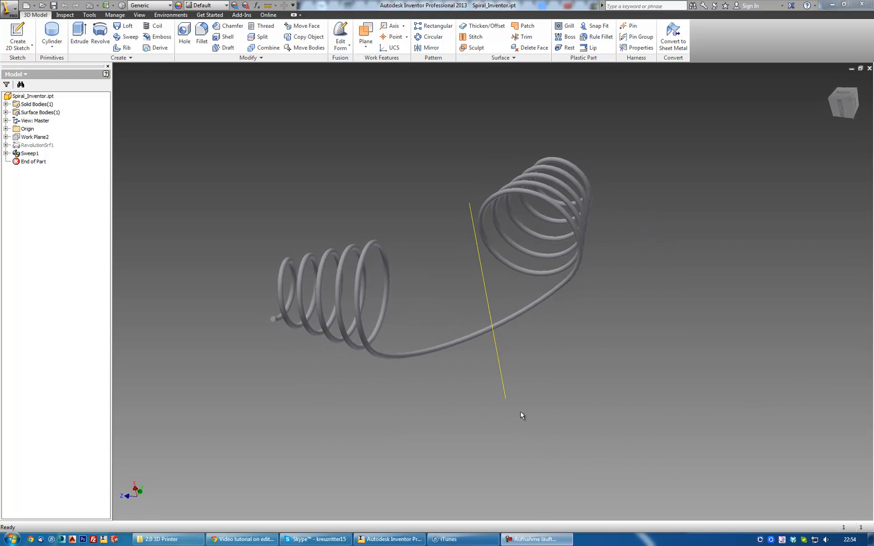
Show the GrabCAD sweep tutorial page and scroll to the reference spring images
click(242, 540)
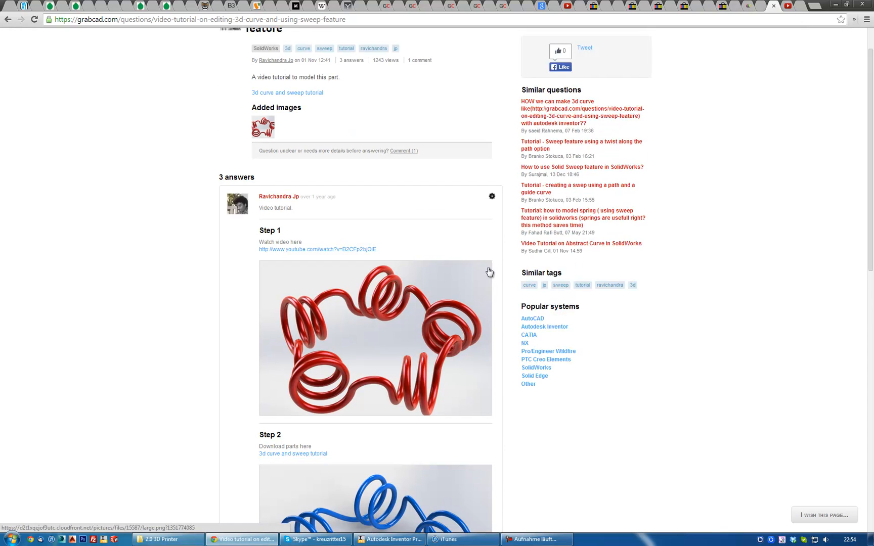
scroll(down, 3)
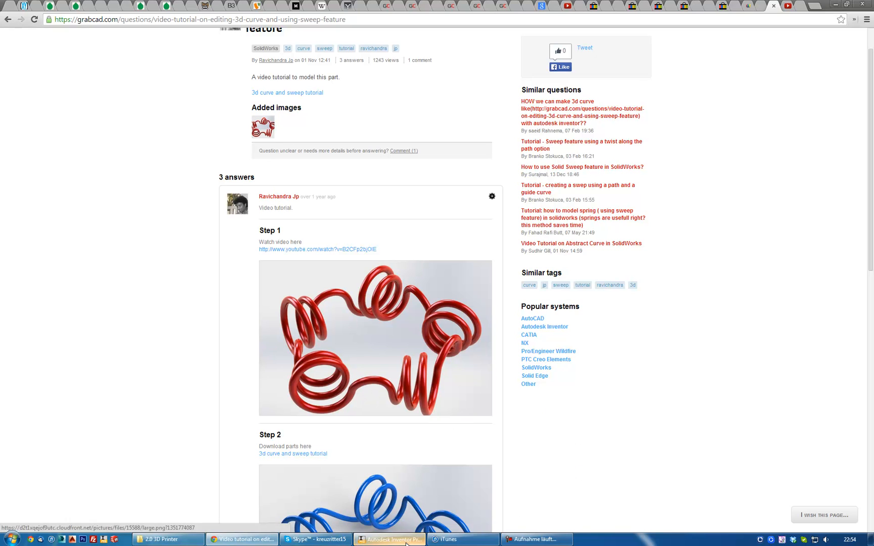
Create a new part from the Standard (mm).ipt metric template
click(389, 540)
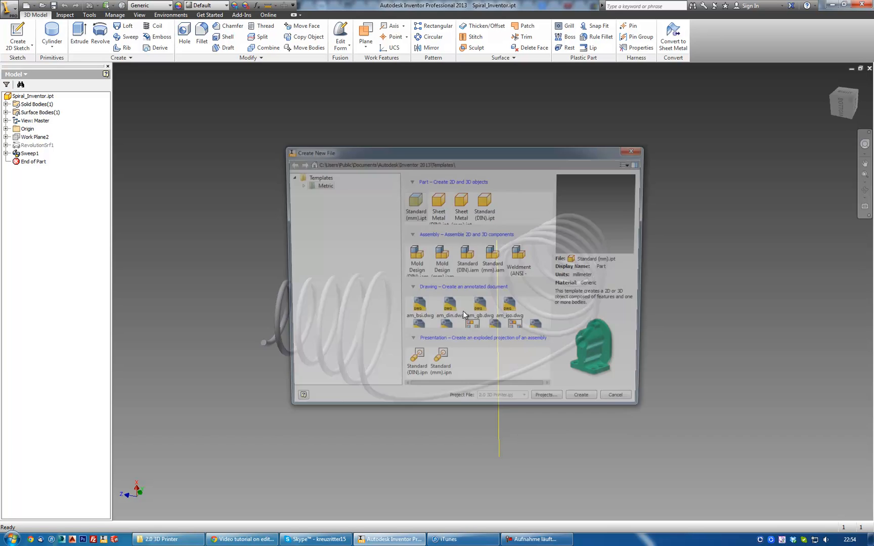
click(323, 185)
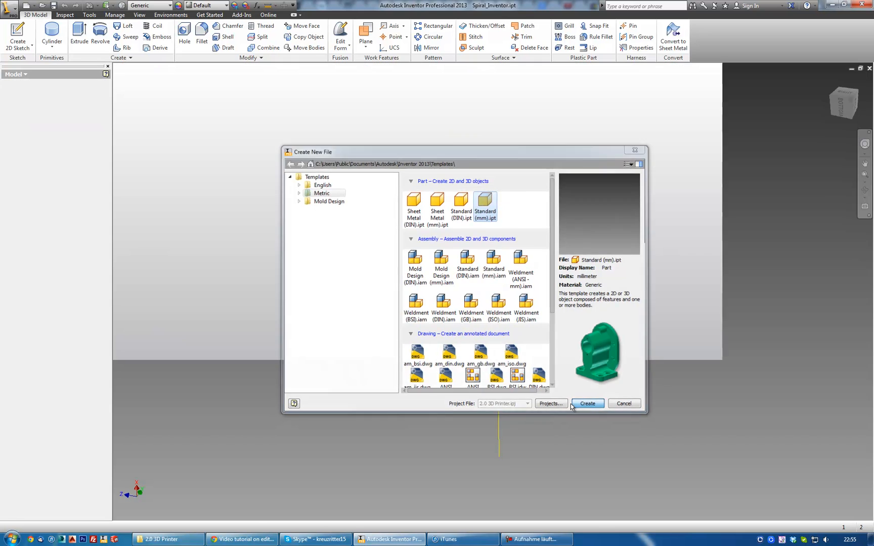
click(587, 404)
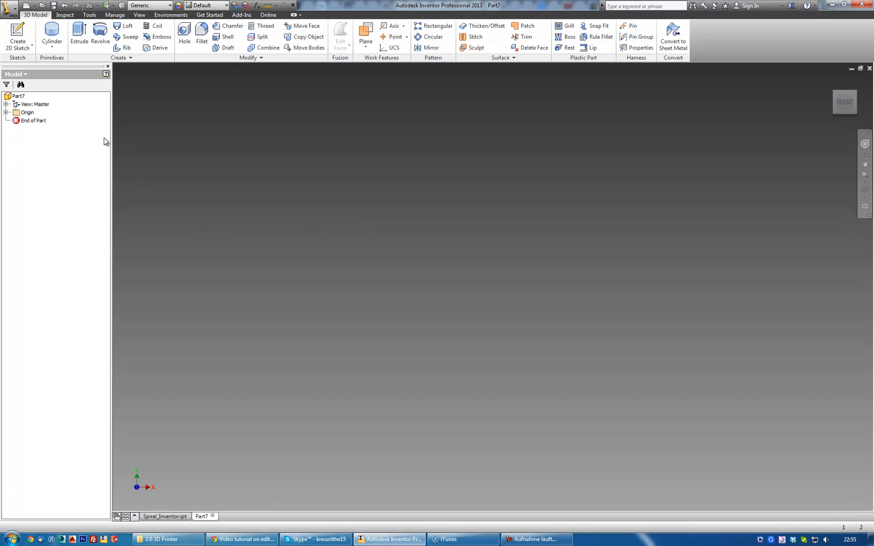
Sketch the profile lines and make the vertical line a centerline axis
click(18, 97)
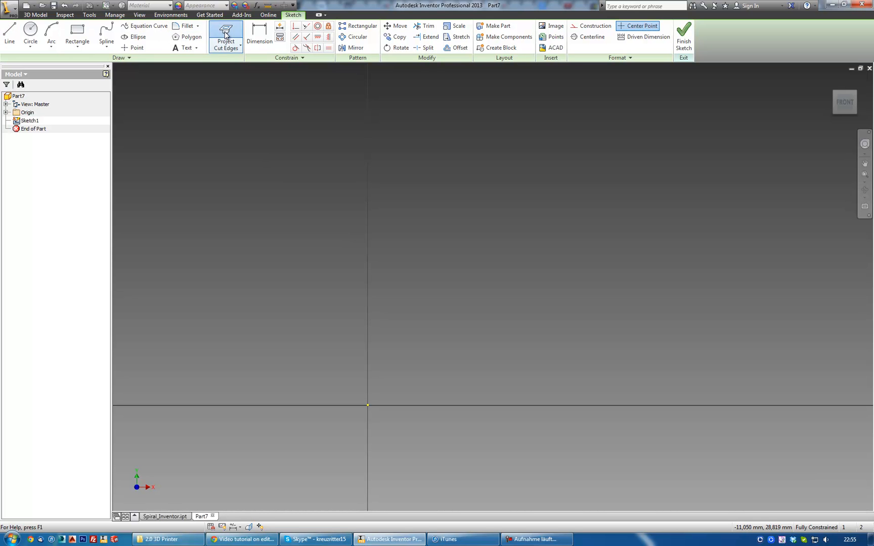
click(225, 36)
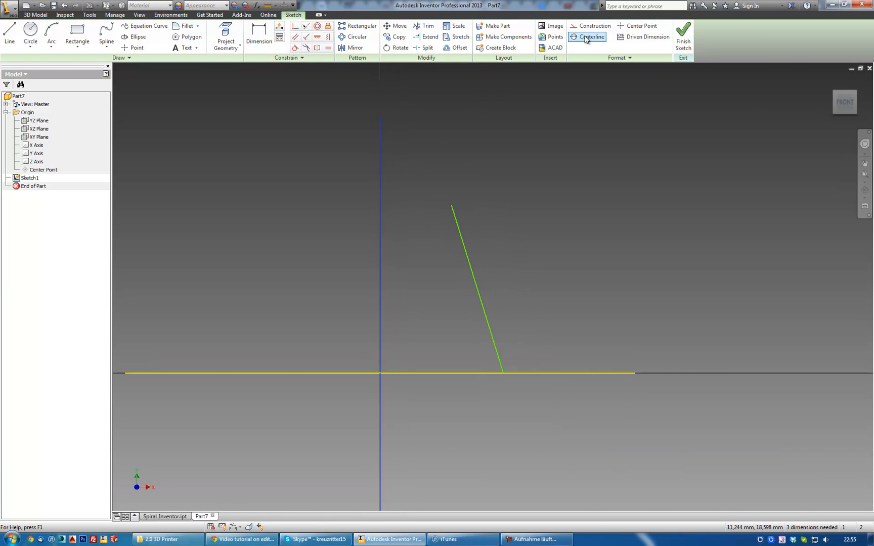
click(592, 37)
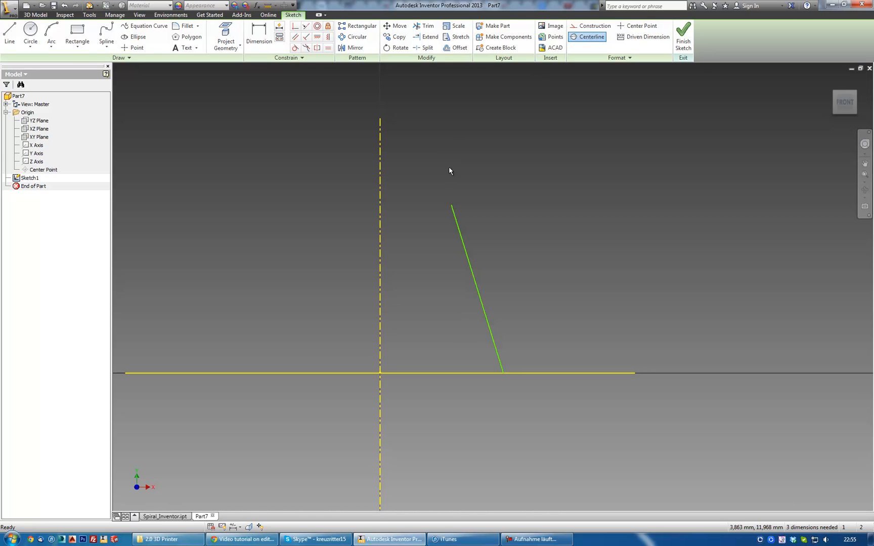
Dimension the slanted line Ø10 at the top, Ø20 at the bottom and 15 tall
click(259, 34)
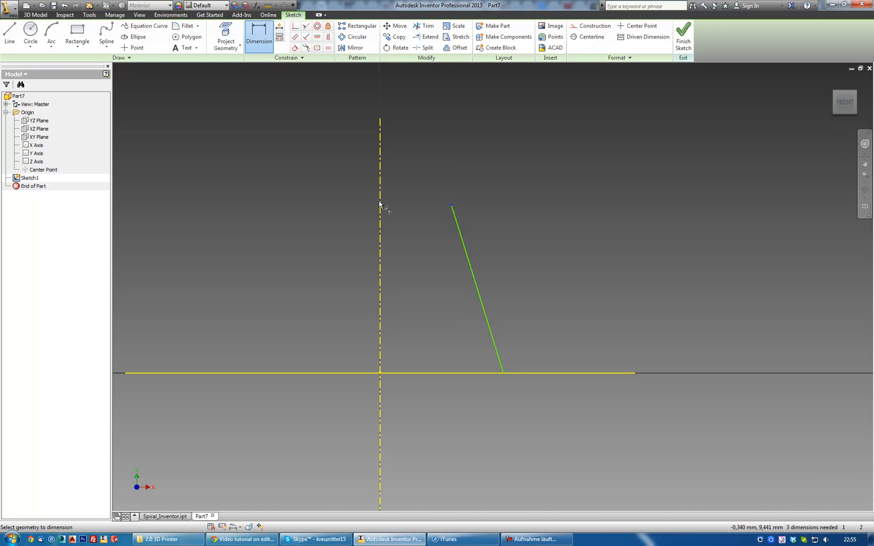
click(393, 178)
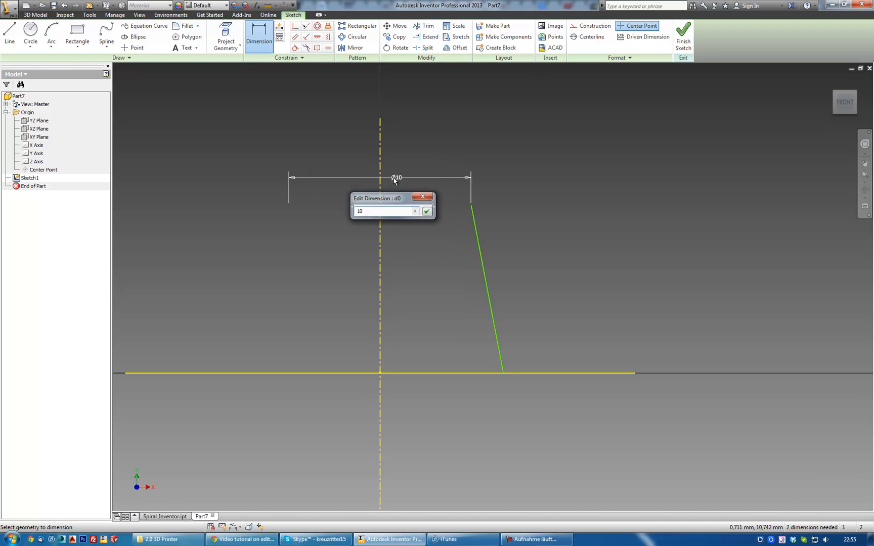
click(427, 211)
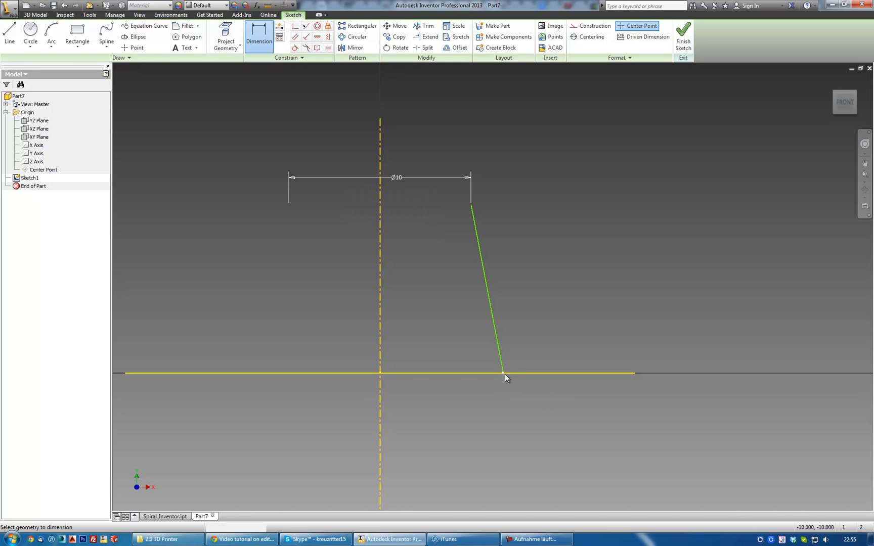
click(503, 370)
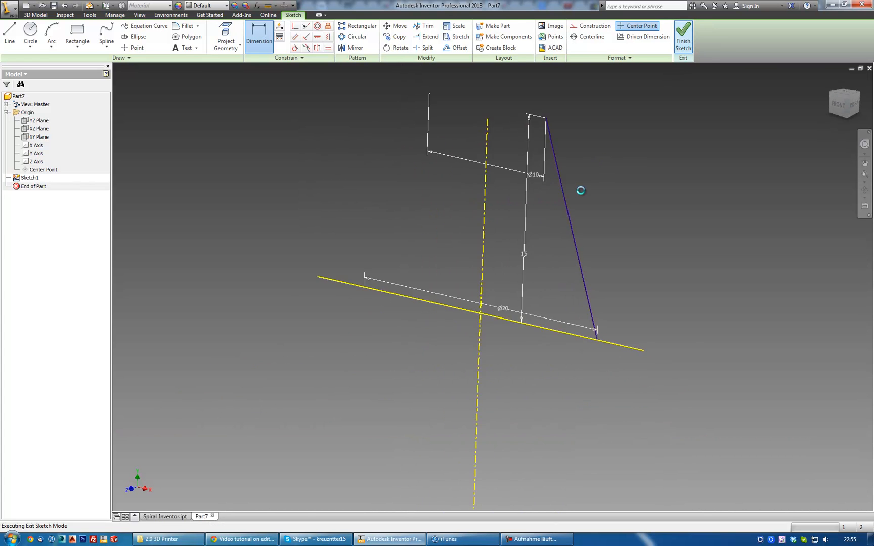
Revolve the slanted line about the centerline as a surface, giving cone RevolutionSrf1
click(683, 37)
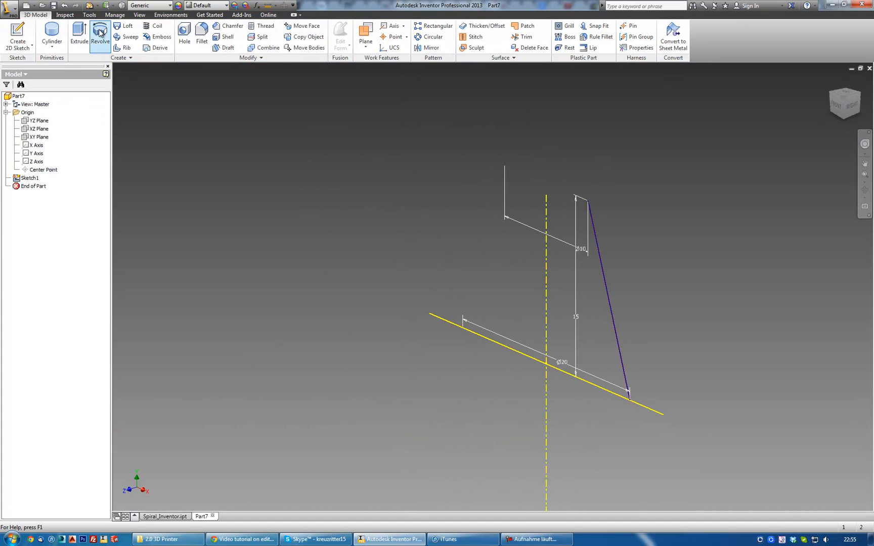
click(100, 30)
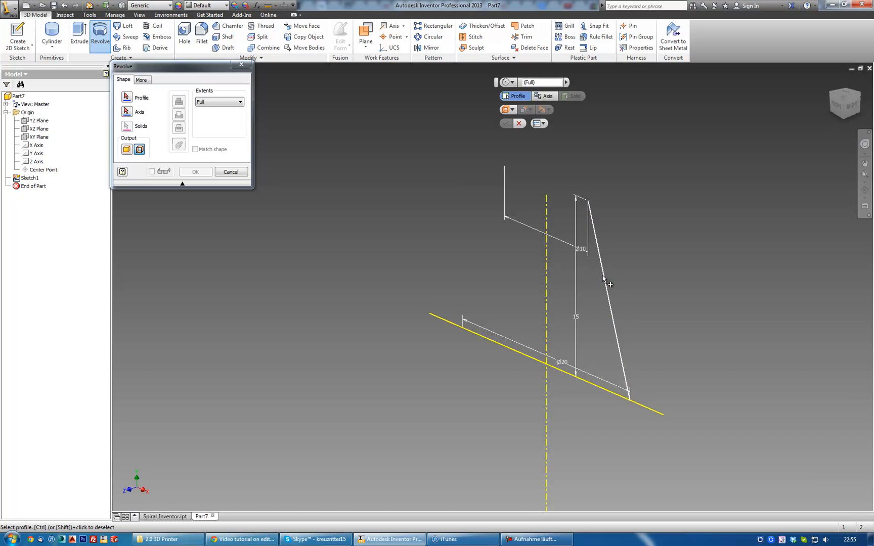
click(605, 280)
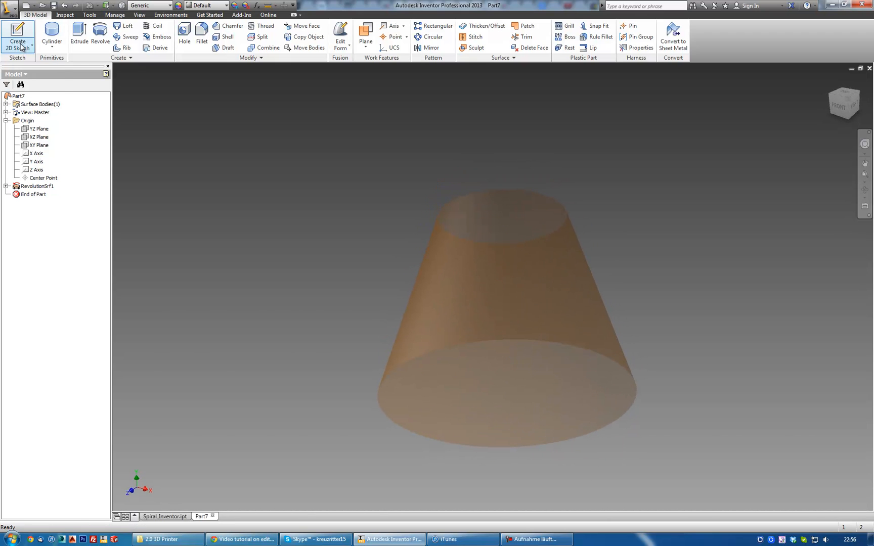
In a new 3D sketch, define a Spiral helical curve with 1 mm pitch and 5 revolutions
click(17, 43)
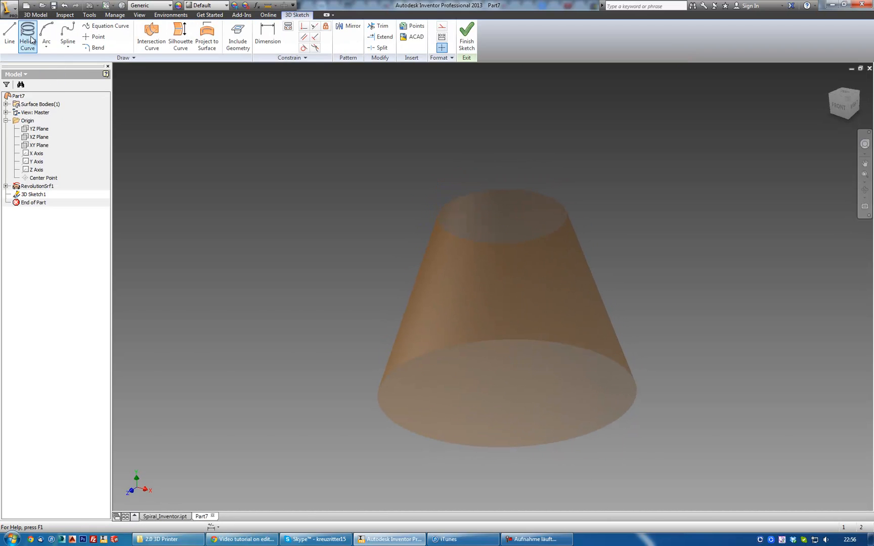
click(26, 37)
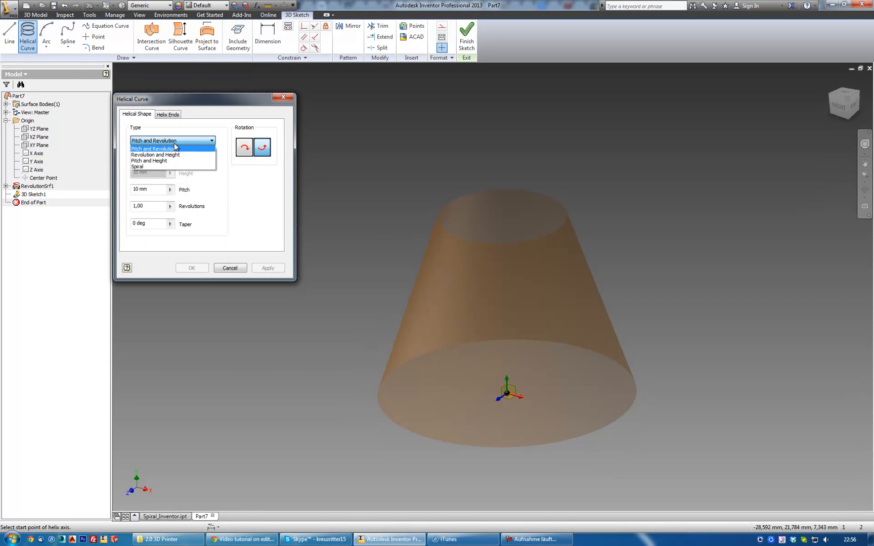
click(137, 166)
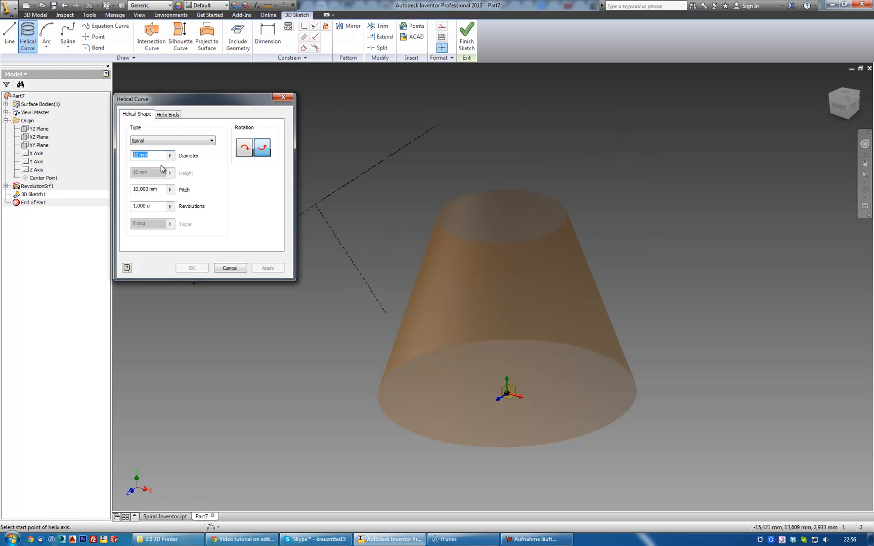
click(151, 189)
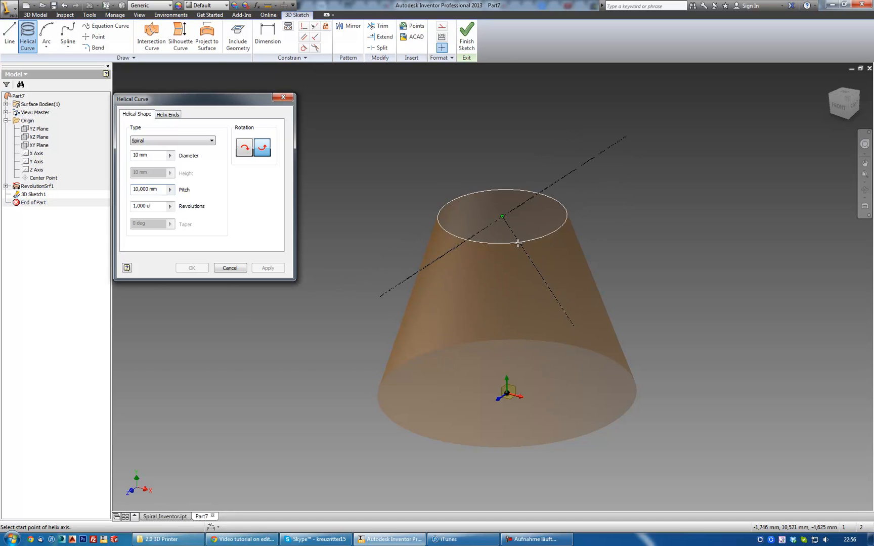
text(1,000 mm)
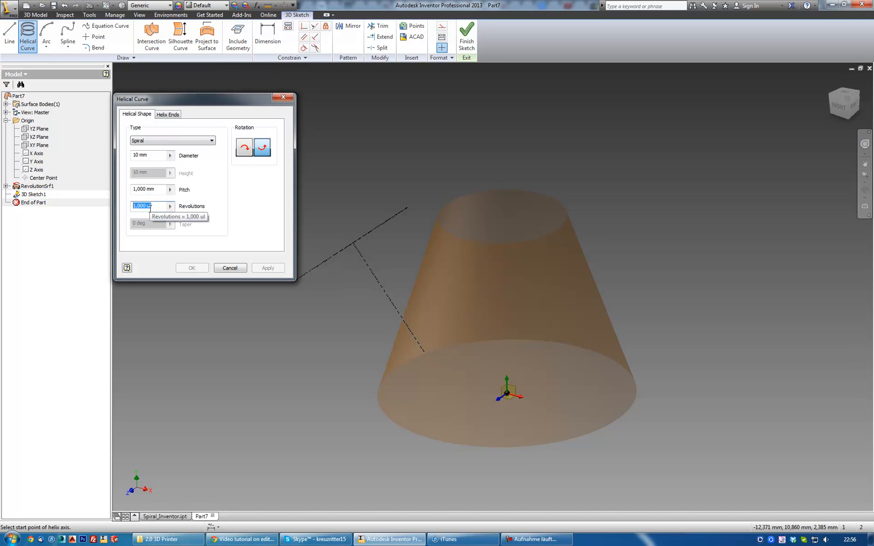
text(5,000 ul)
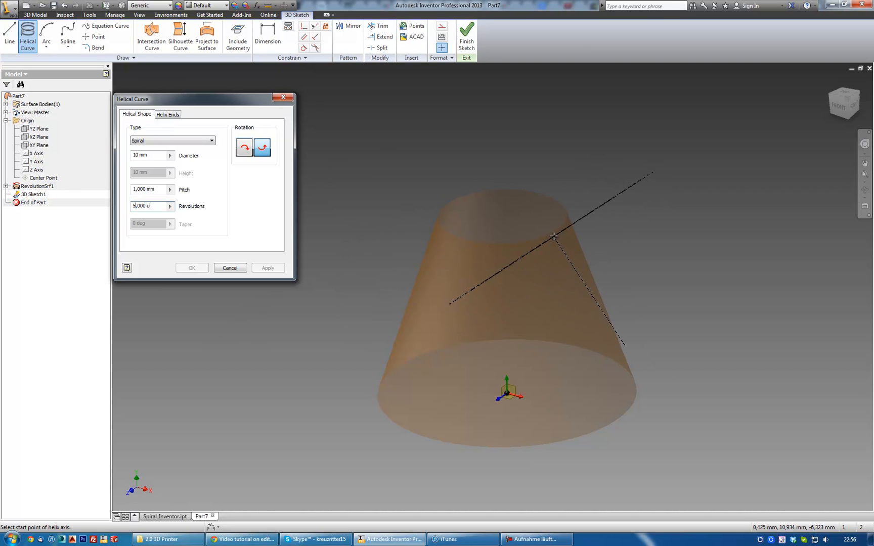
Place the spiral axis at the cone's top centre, set diameter 10 mm and apply
click(507, 222)
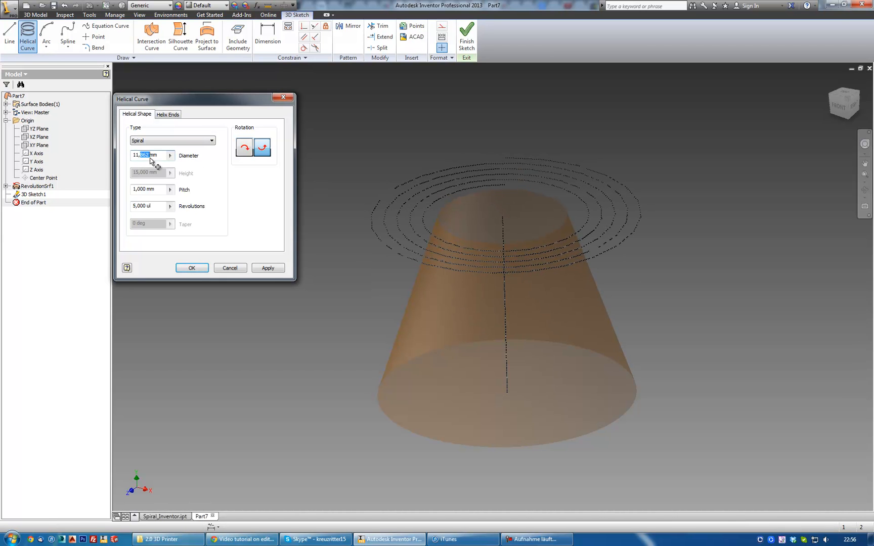
text(11,0)
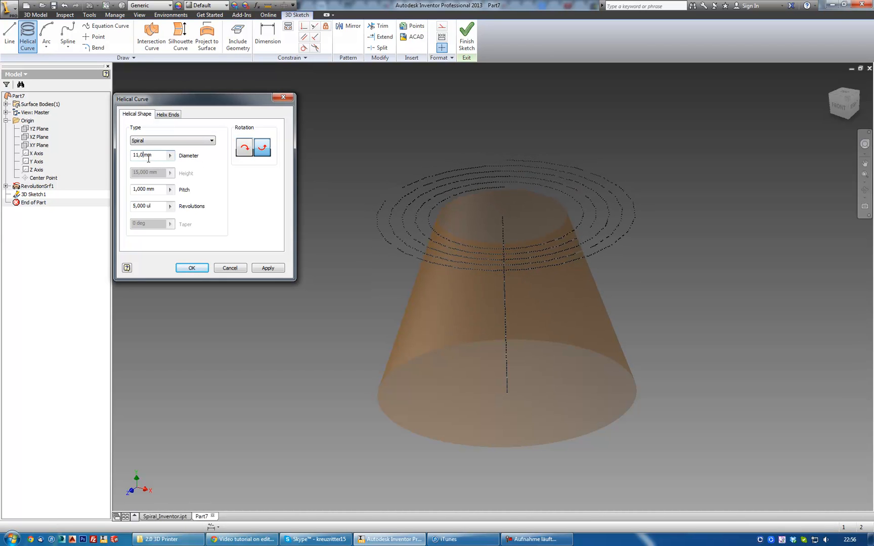
text(10,000 mm)
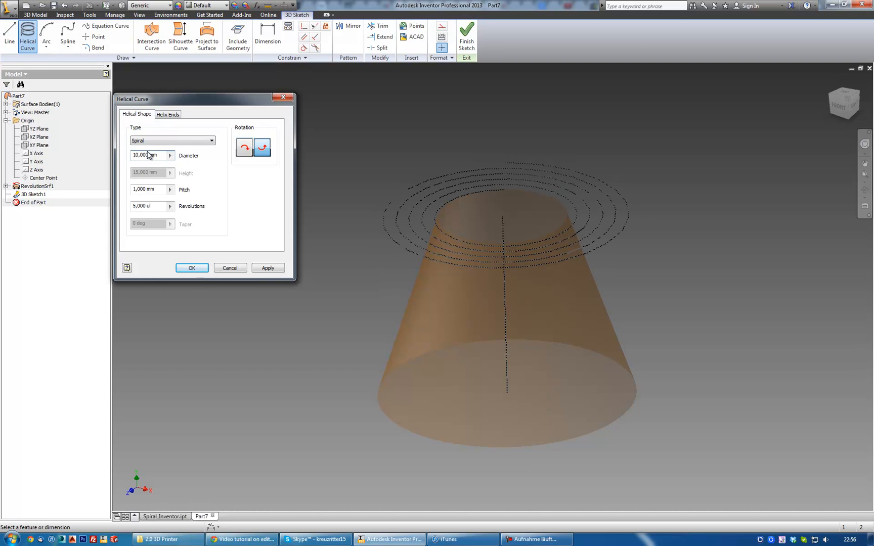
mouse_move(150, 155)
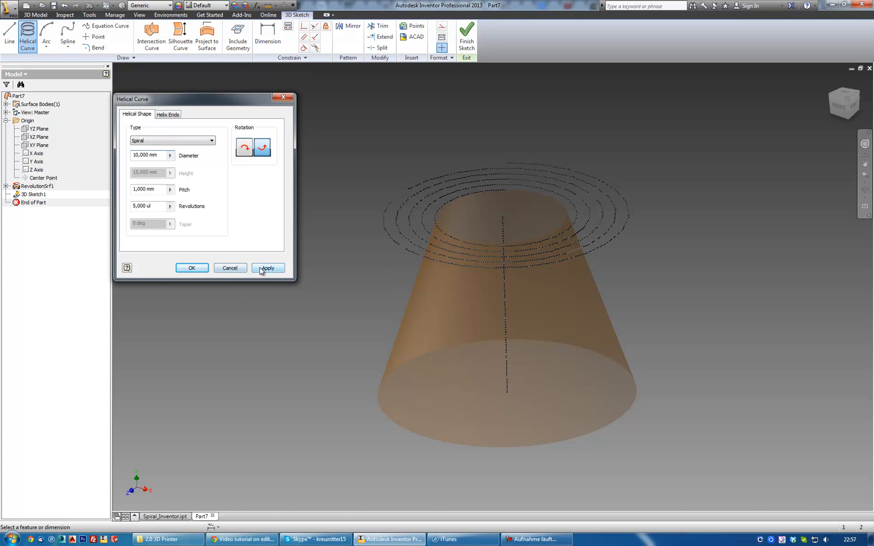
click(267, 267)
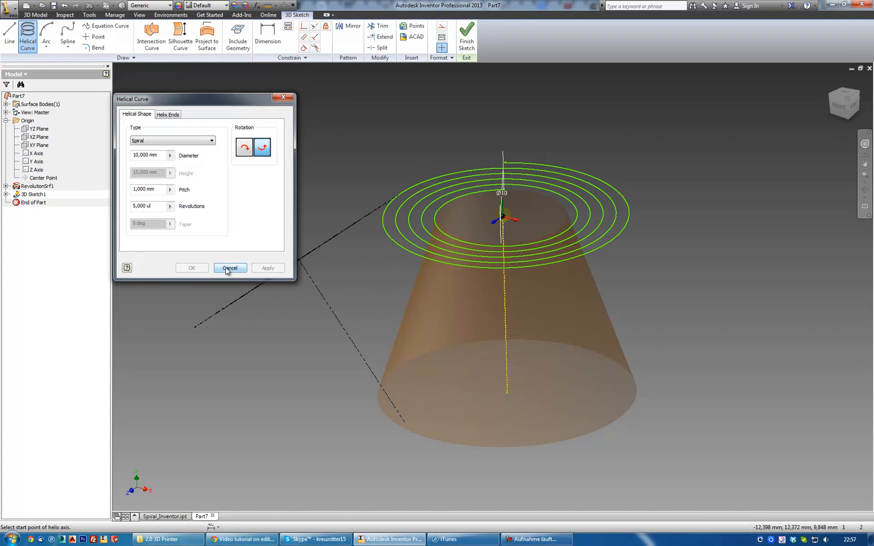
Project the flat spiral onto the cone surface, wrapping it into a conical coil
click(229, 268)
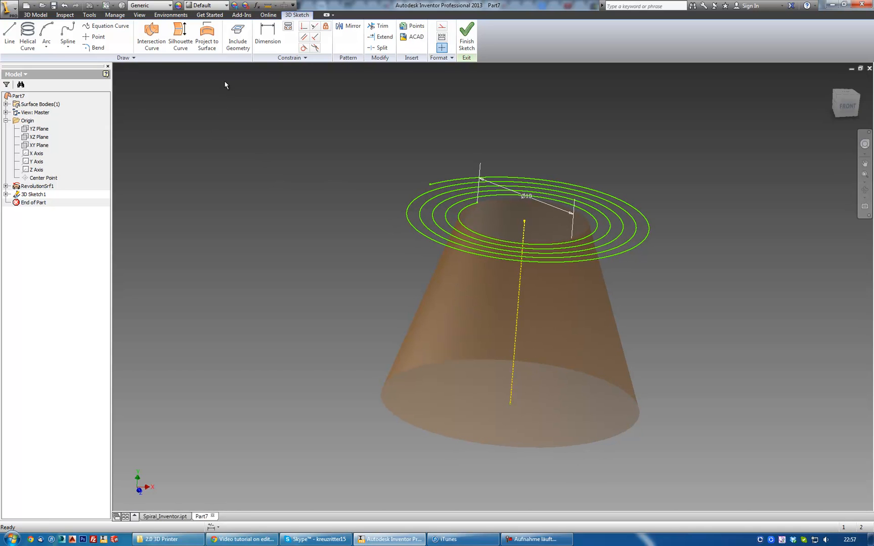
click(207, 36)
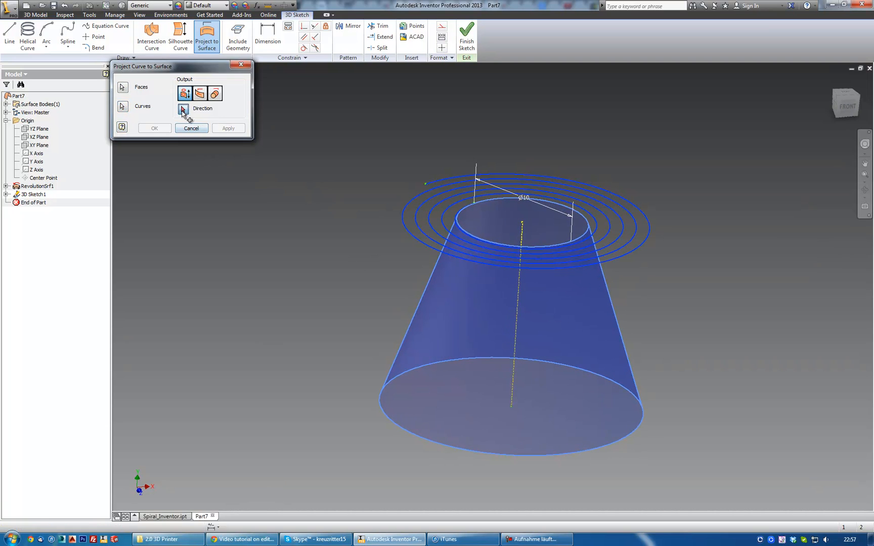
click(39, 144)
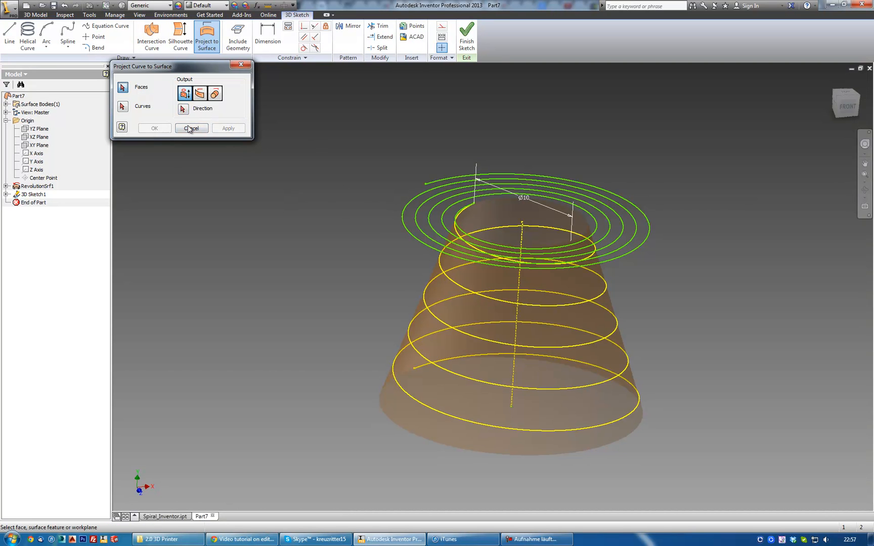
click(191, 129)
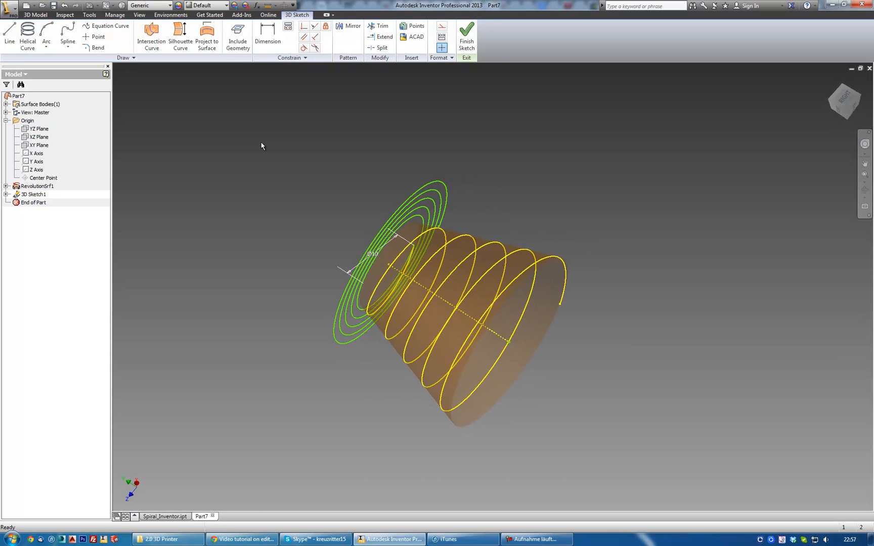
mouse_move(378, 66)
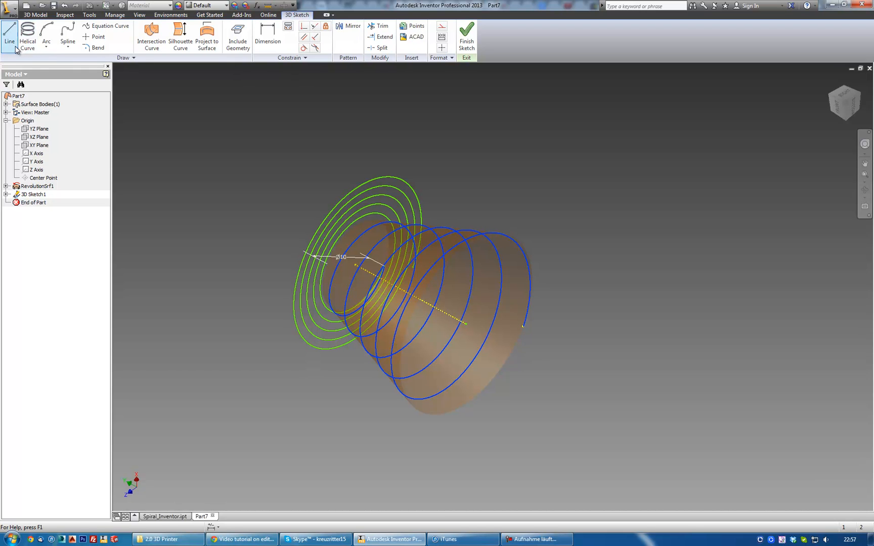
mouse_move(352, 37)
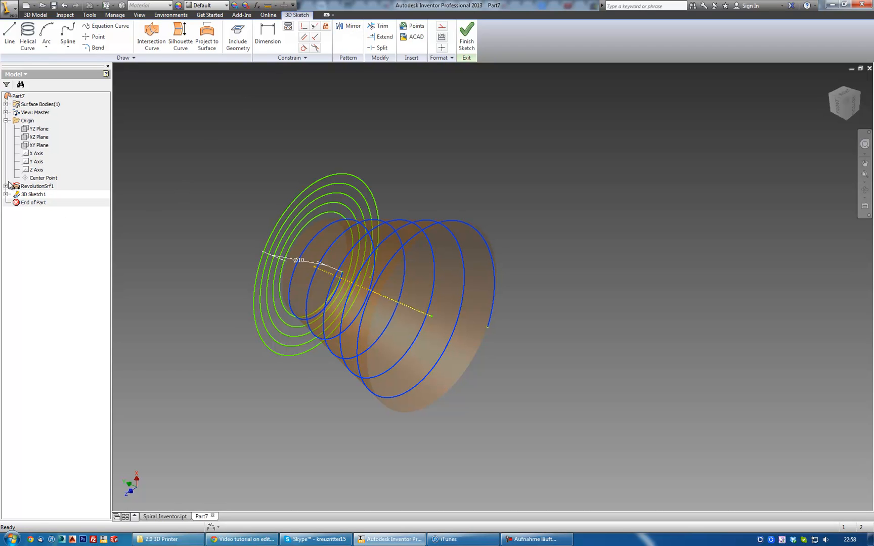
mouse_move(473, 318)
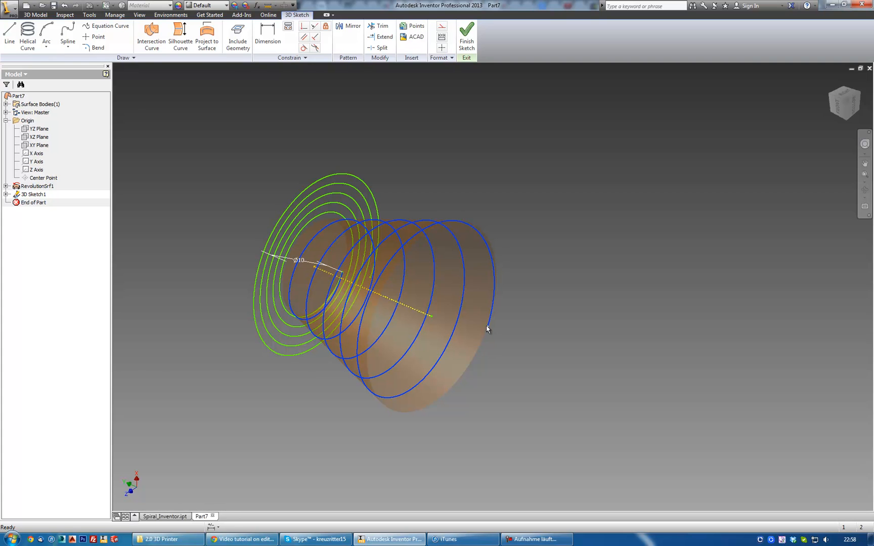
mouse_move(493, 335)
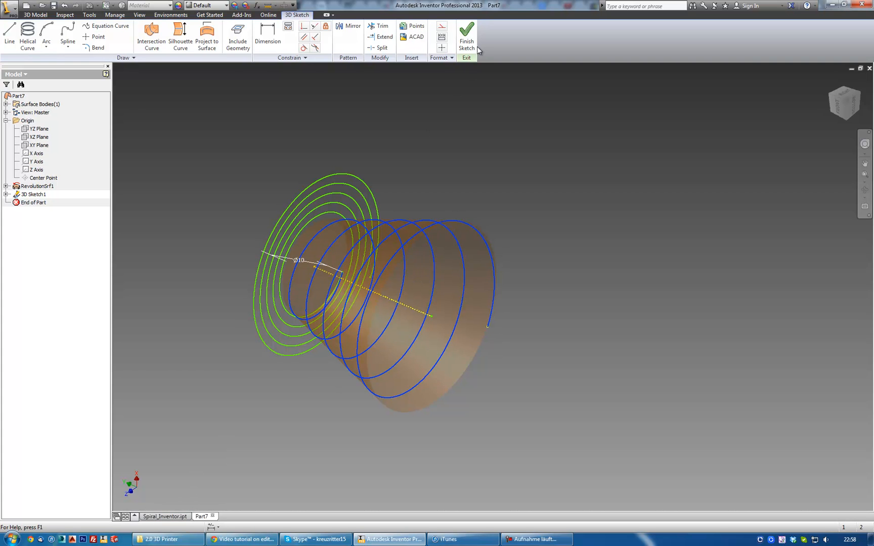
Finish the 3D sketch and add Work Plane1 and Work Axis1 beside the cone
click(466, 37)
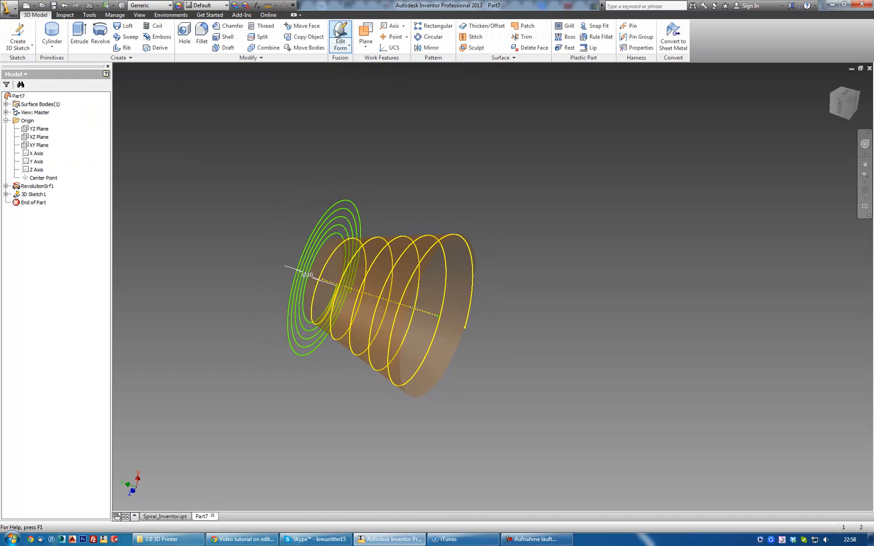
click(340, 36)
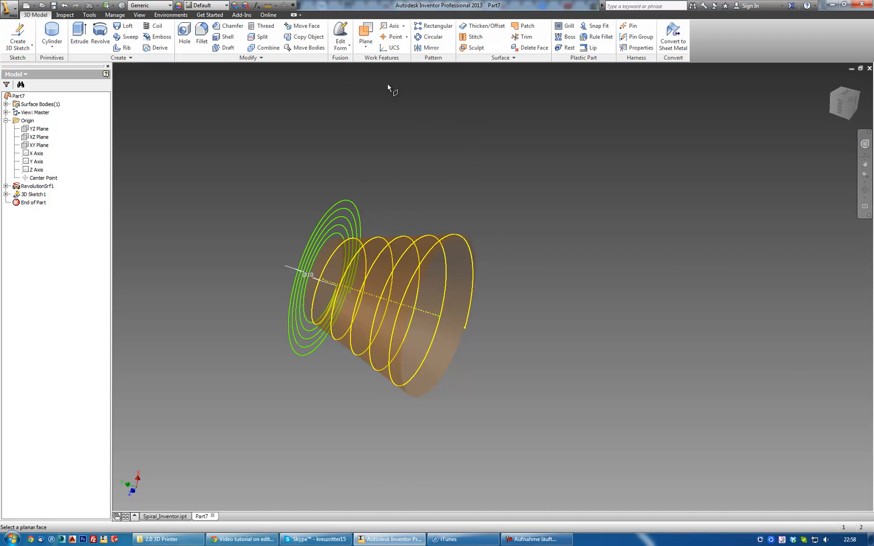
click(37, 136)
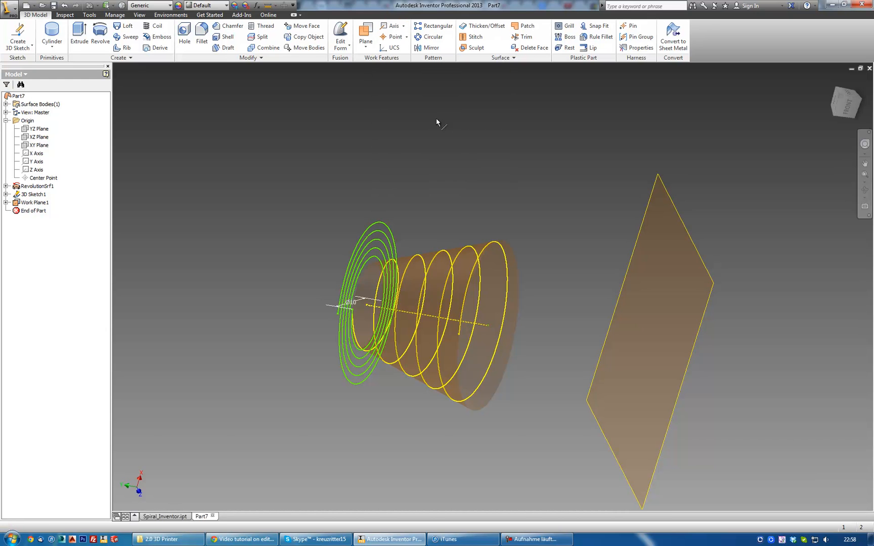
click(34, 203)
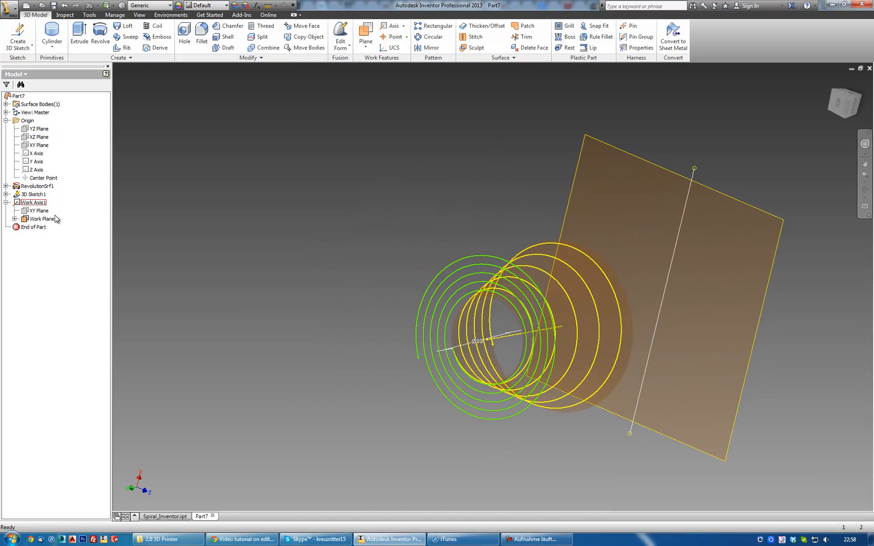
right_click(40, 218)
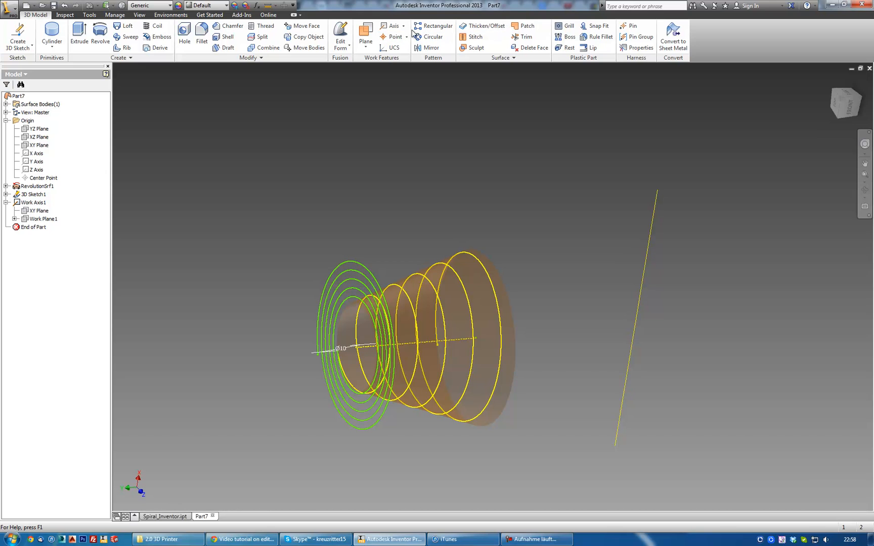
Create angled Work Plane2 touching the cone and select 3D Sketch1 in the browser
click(365, 42)
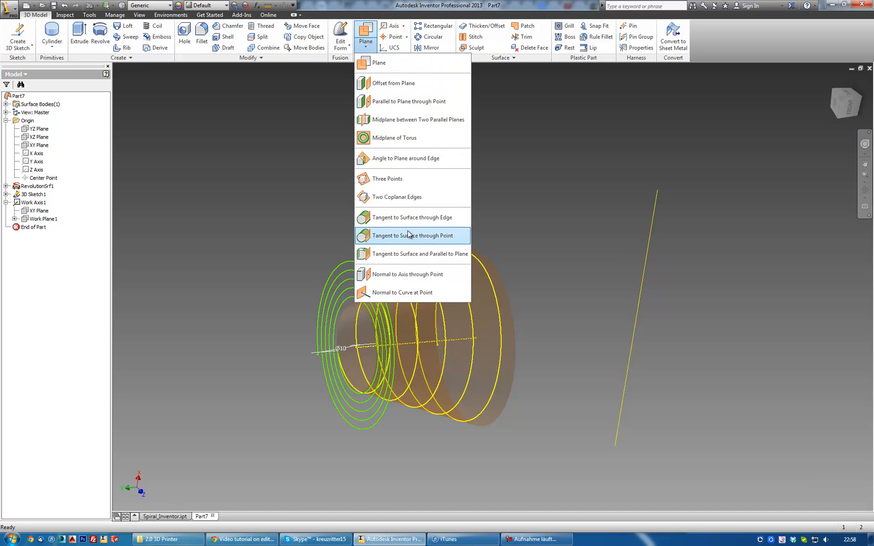
mouse_move(409, 158)
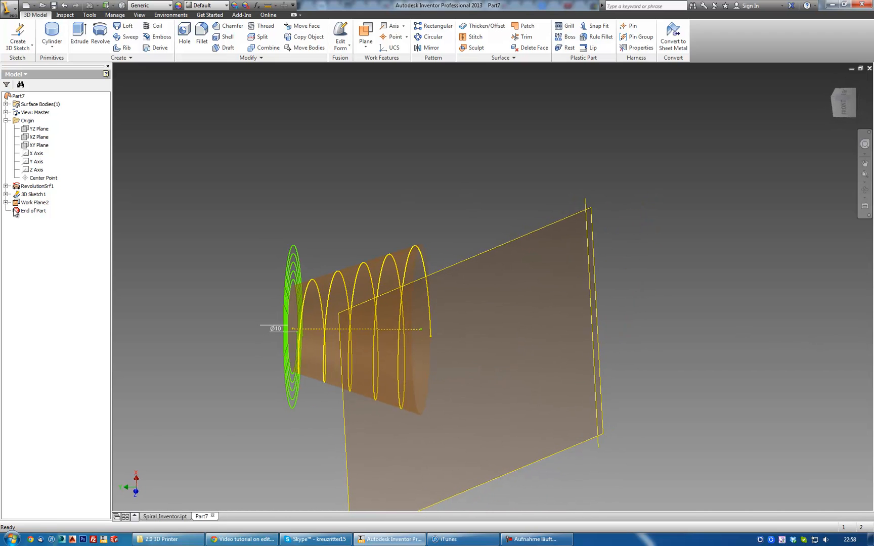
click(34, 202)
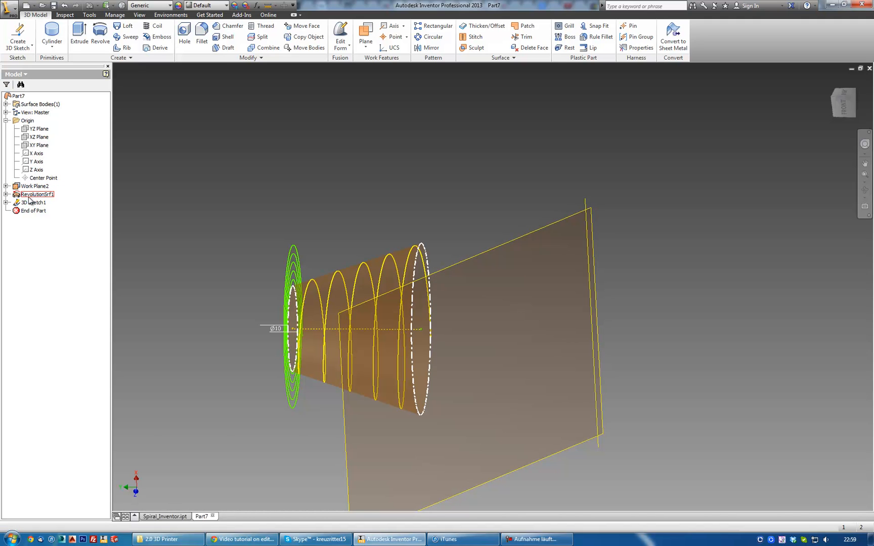
click(6, 120)
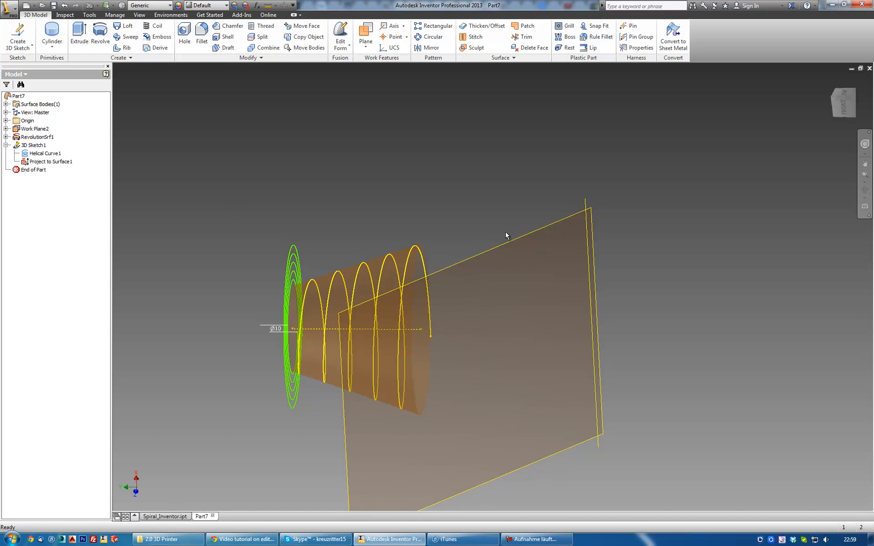
click(33, 146)
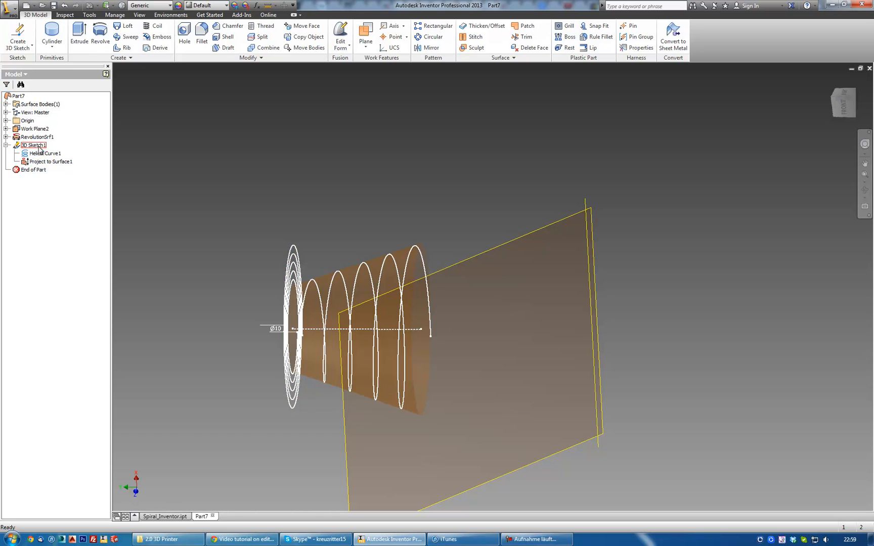
Mirror the conical spiral across Work Plane2 and join both spirals with a spline
double_click(35, 145)
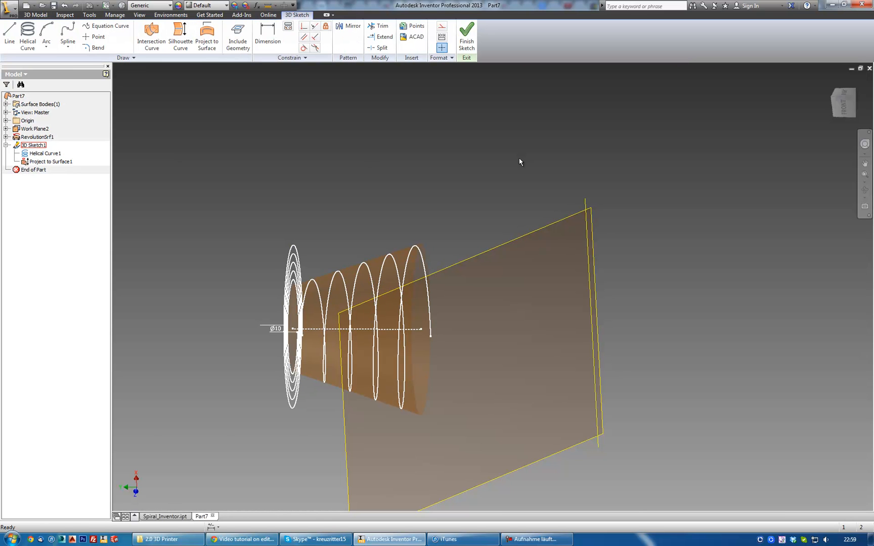
click(347, 26)
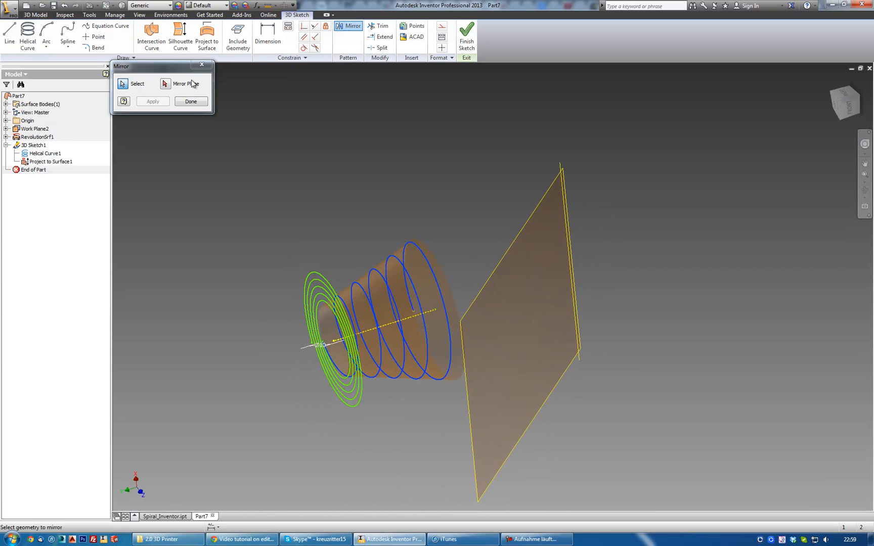
click(518, 279)
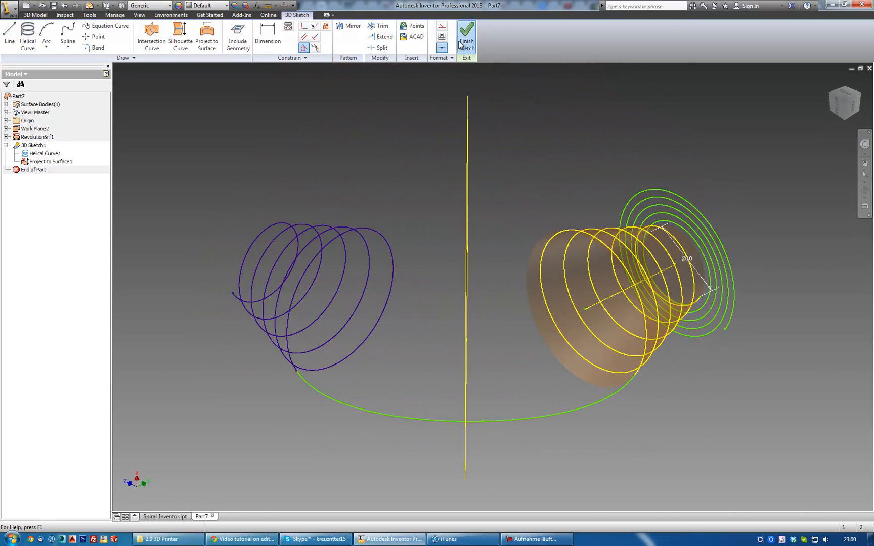
click(466, 33)
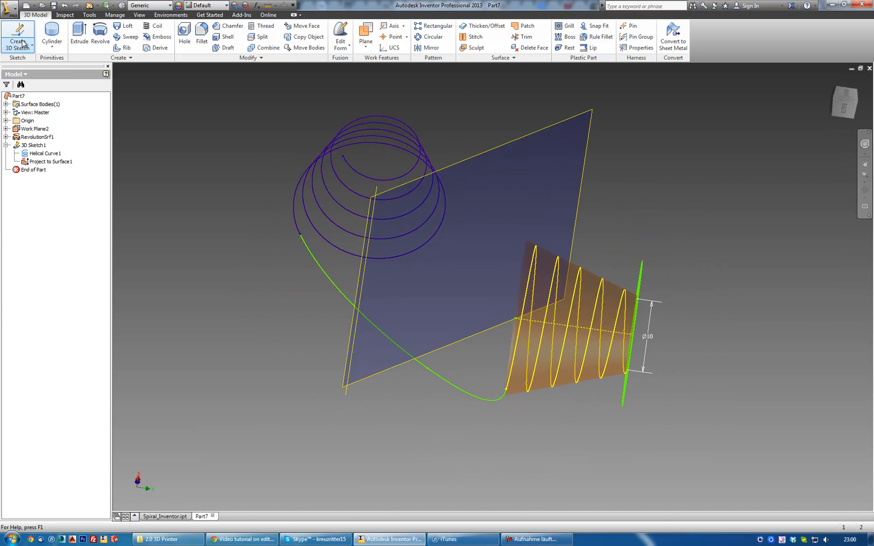
Start Sketch2 on a plane at the spiral's end and project the cut edges
click(17, 36)
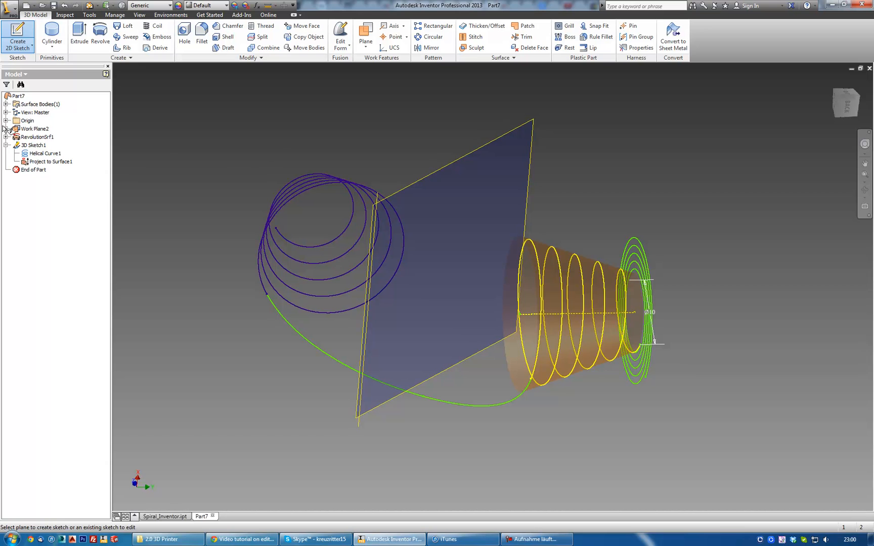
click(5, 120)
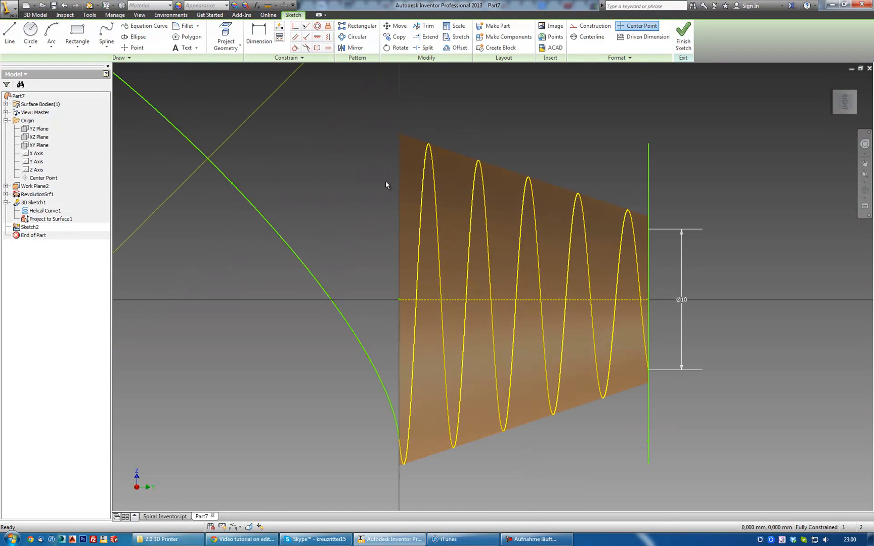
click(225, 33)
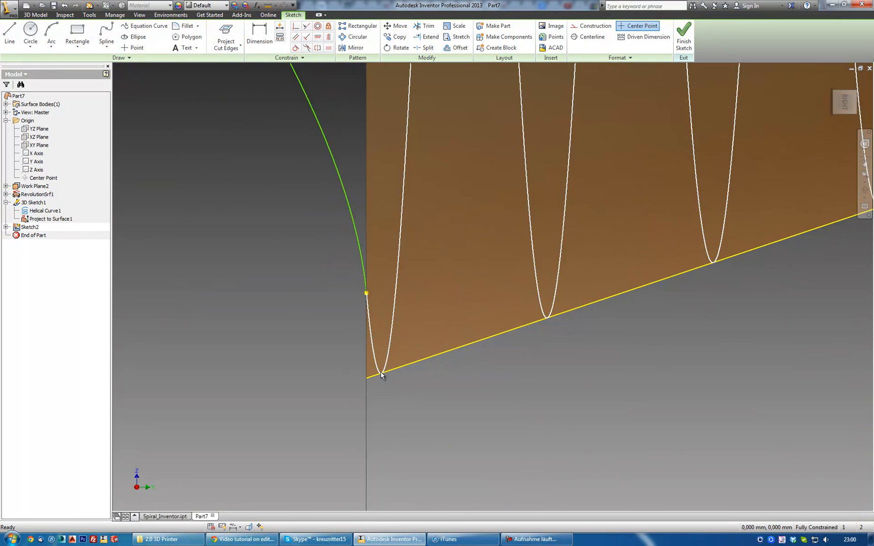
Draw a circle at the spiral's end and dimension it to diameter 1
click(30, 35)
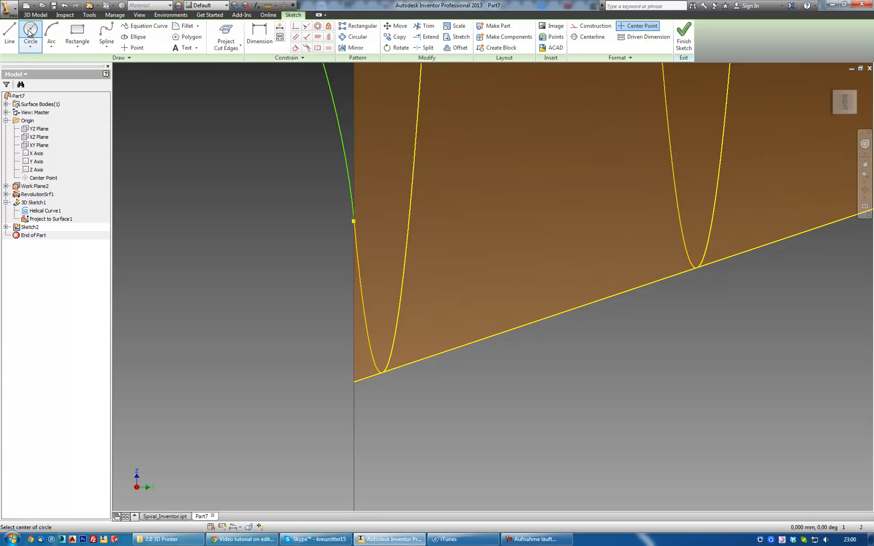
mouse_move(391, 353)
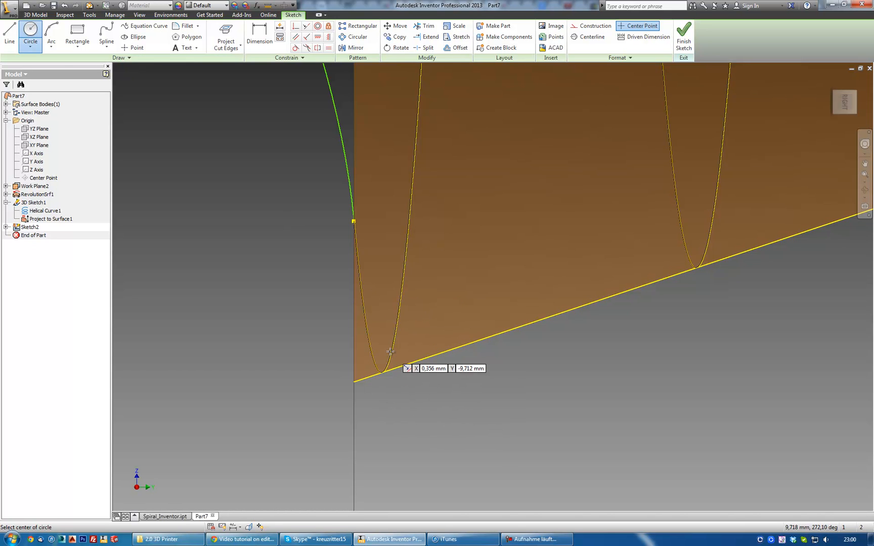
click(391, 351)
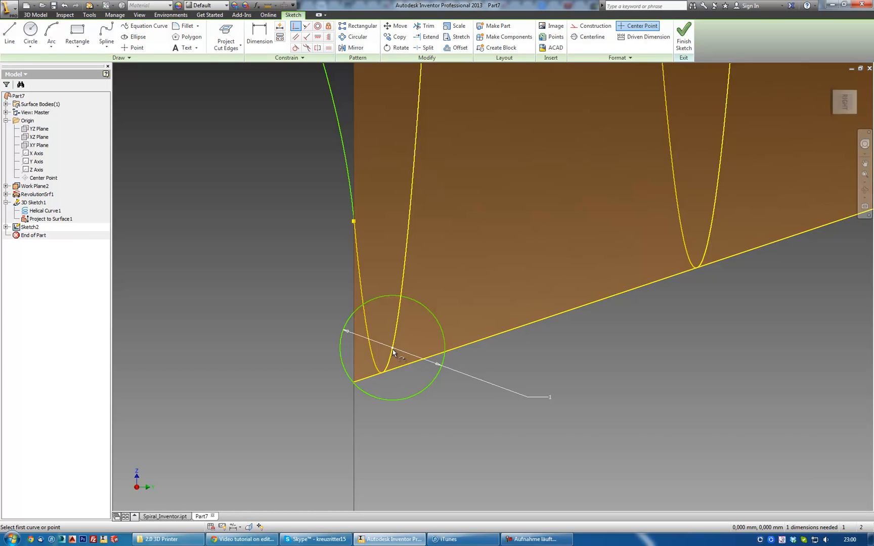
click(393, 354)
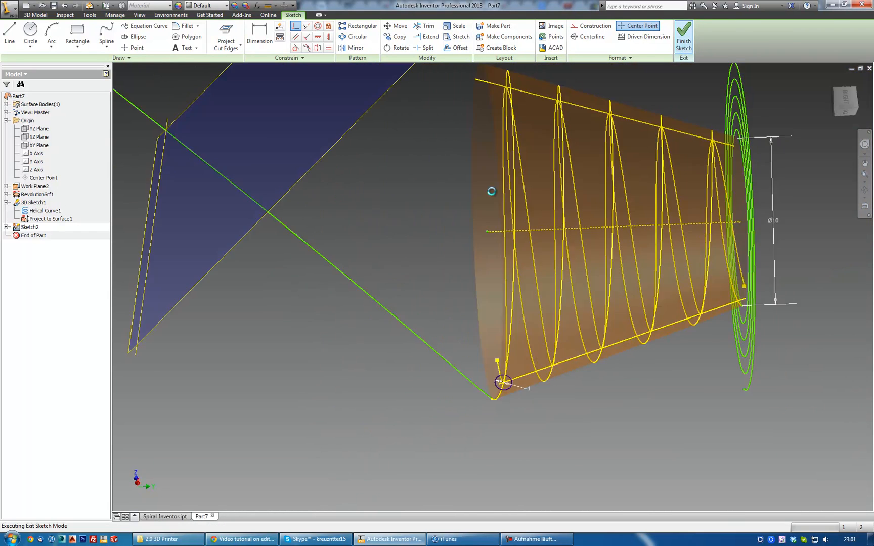
Create Sweep1: the circle profile swept along both spirals and the spline as a solid wire
click(684, 37)
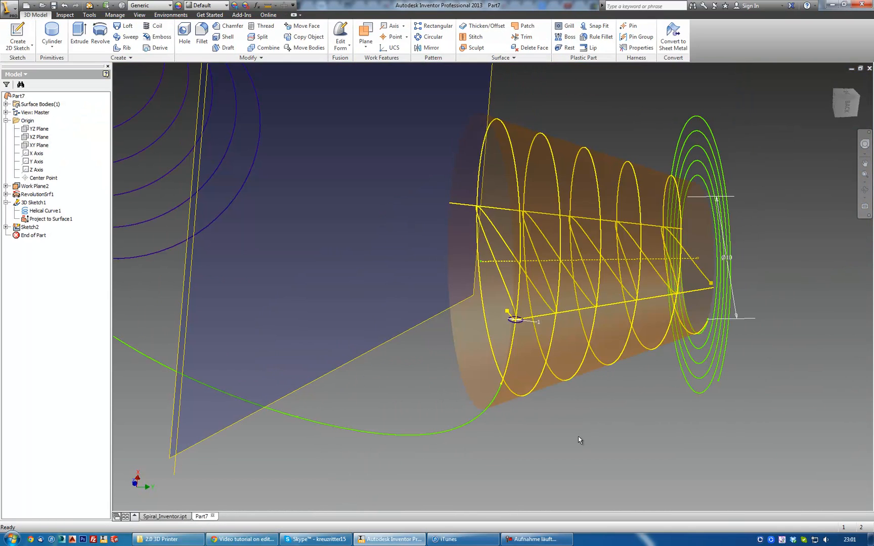
click(131, 37)
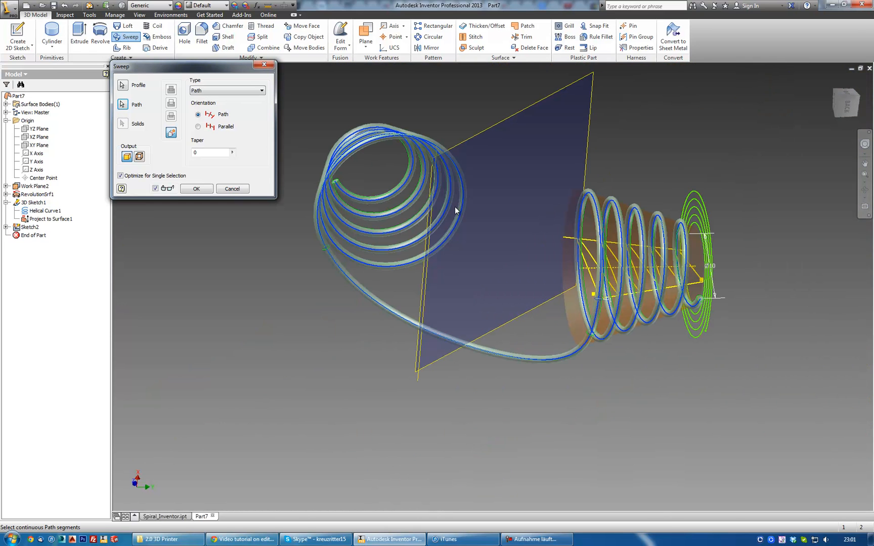
click(195, 188)
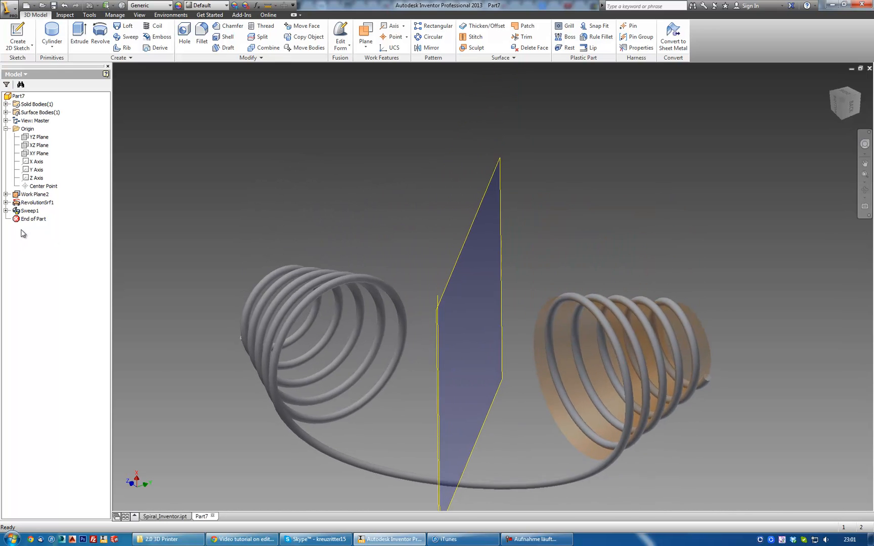
Turn off visibility of Work Plane2 and RevolutionSrf1, leaving only the wire solid shown
right_click(31, 211)
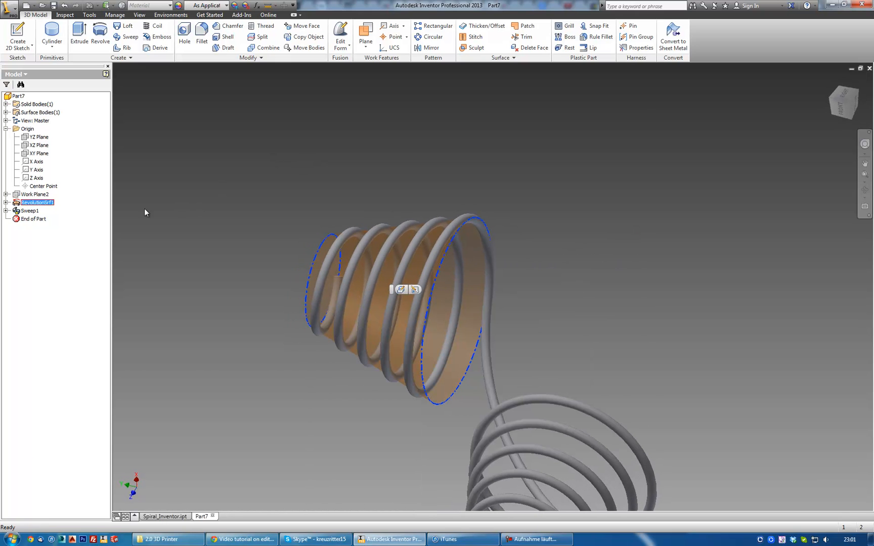
right_click(37, 203)
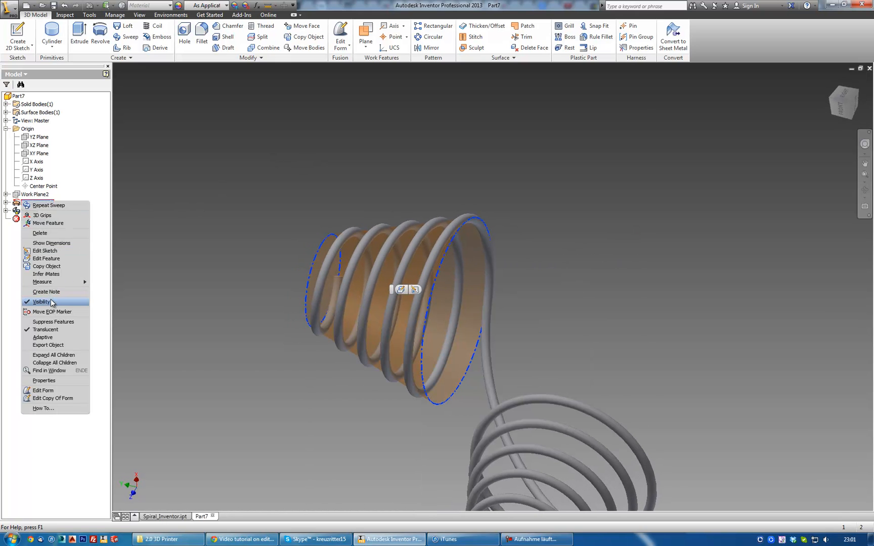
click(41, 301)
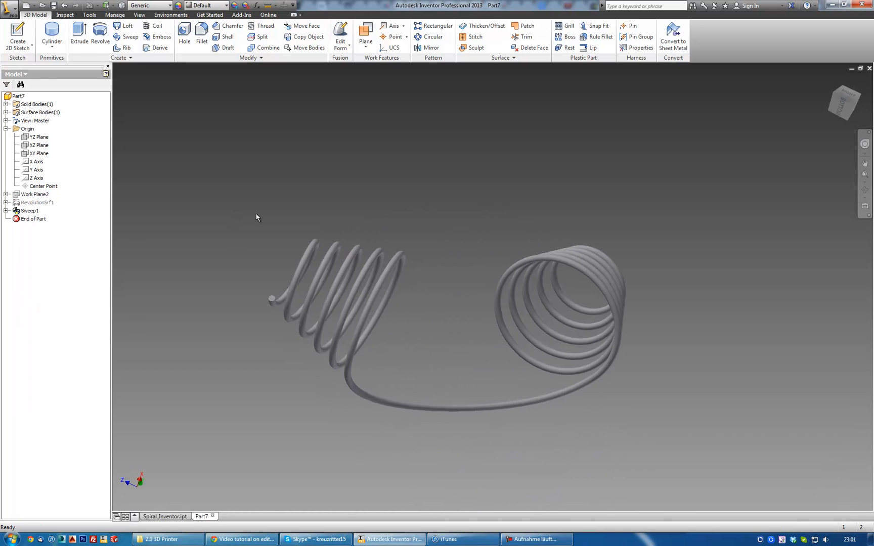